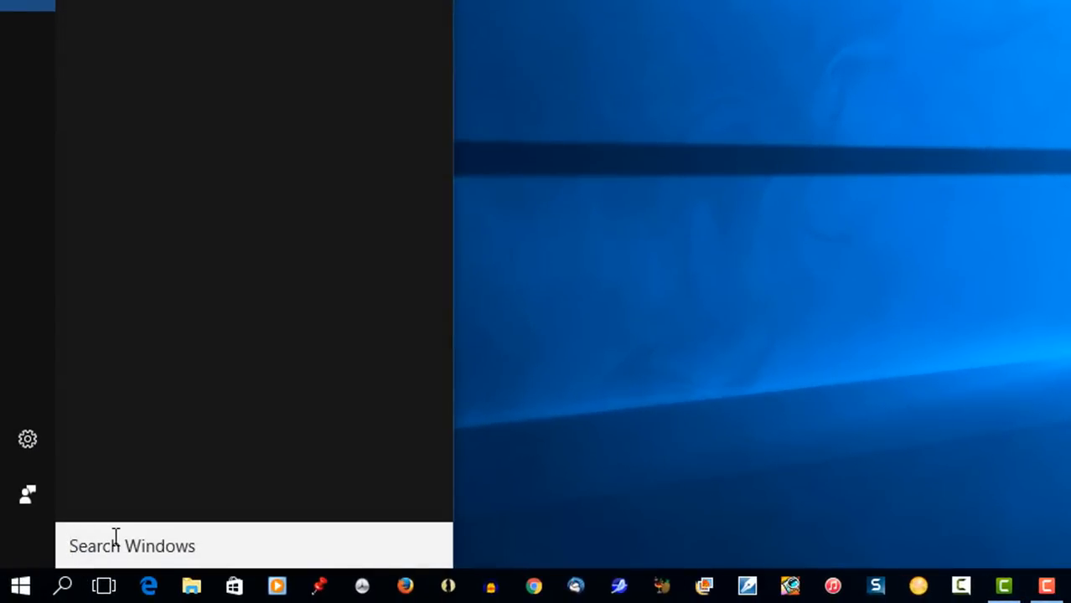
# Search the Start menu for 'power'.
pyautogui.write('power')
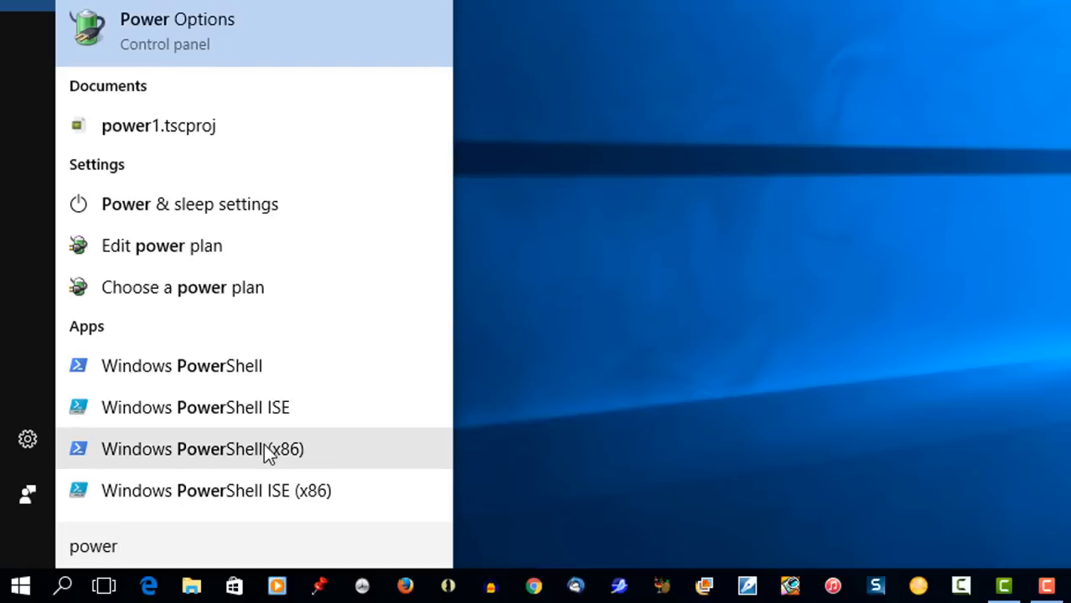
pyautogui.moveTo(215, 65)
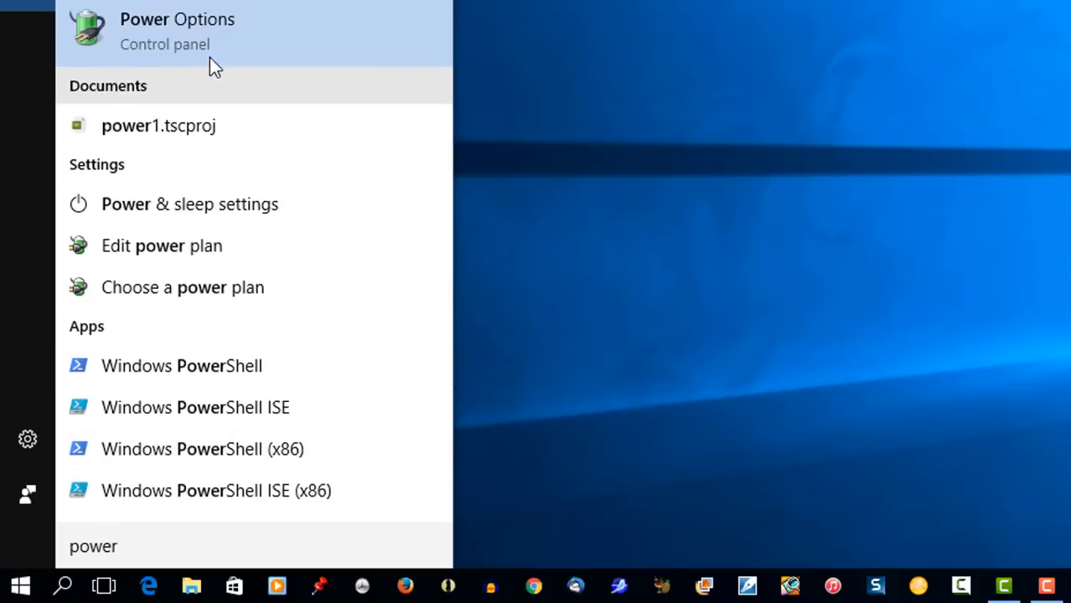
# Open Power Options and the Balanced (recommended) plan's settings page.
pyautogui.click(177, 31)
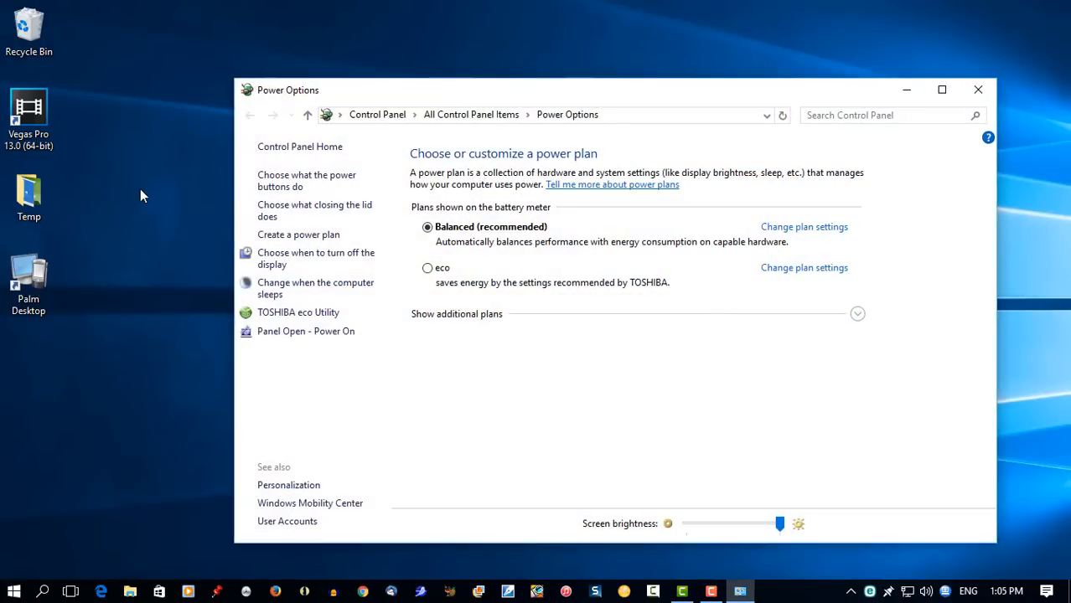
pyautogui.moveTo(494, 235)
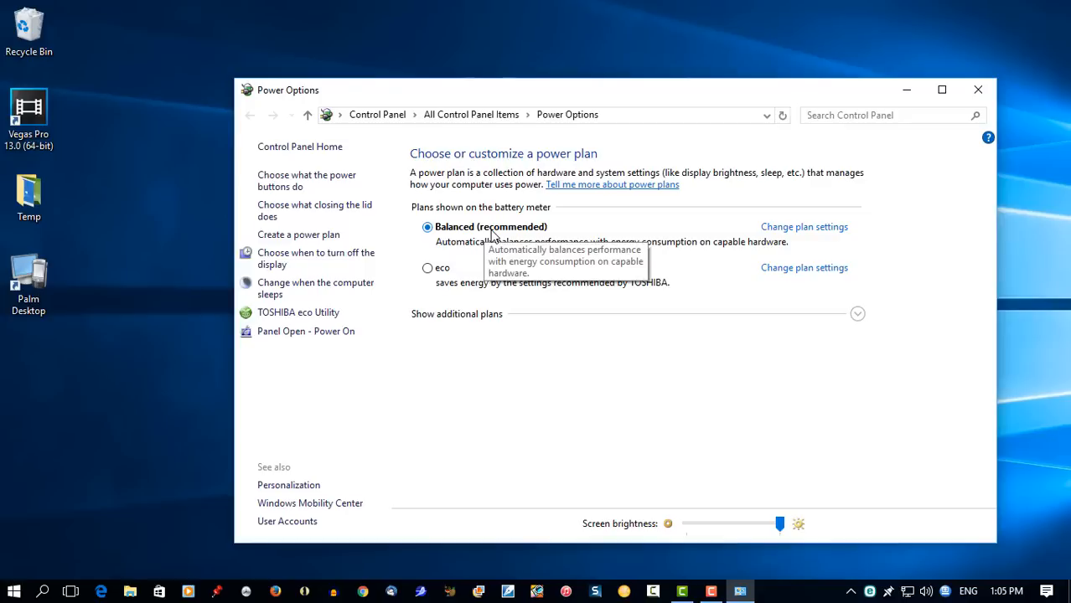
pyautogui.moveTo(539, 232)
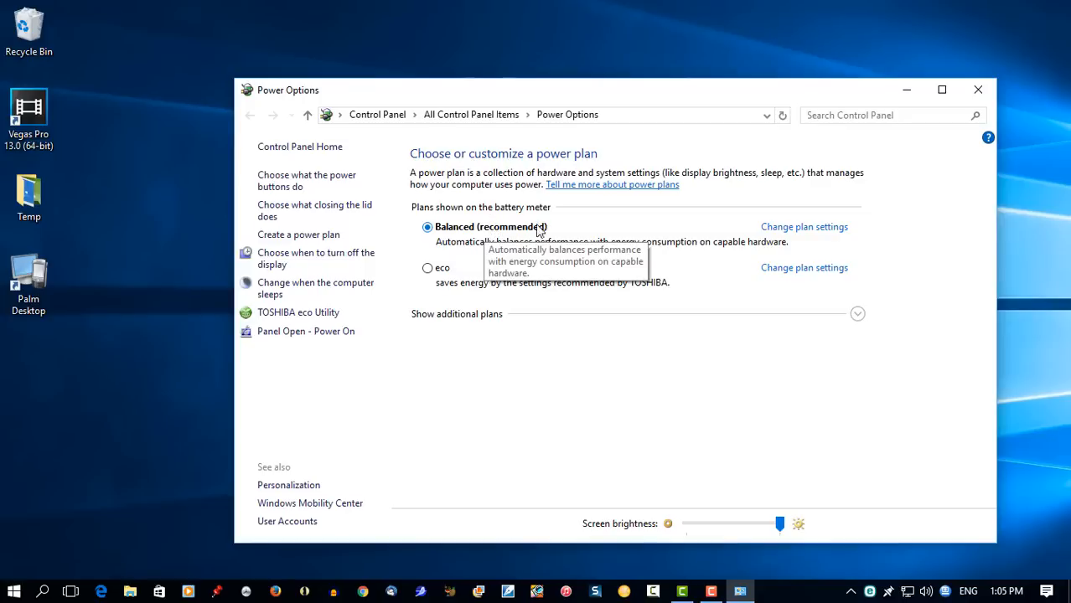
pyautogui.moveTo(804, 227)
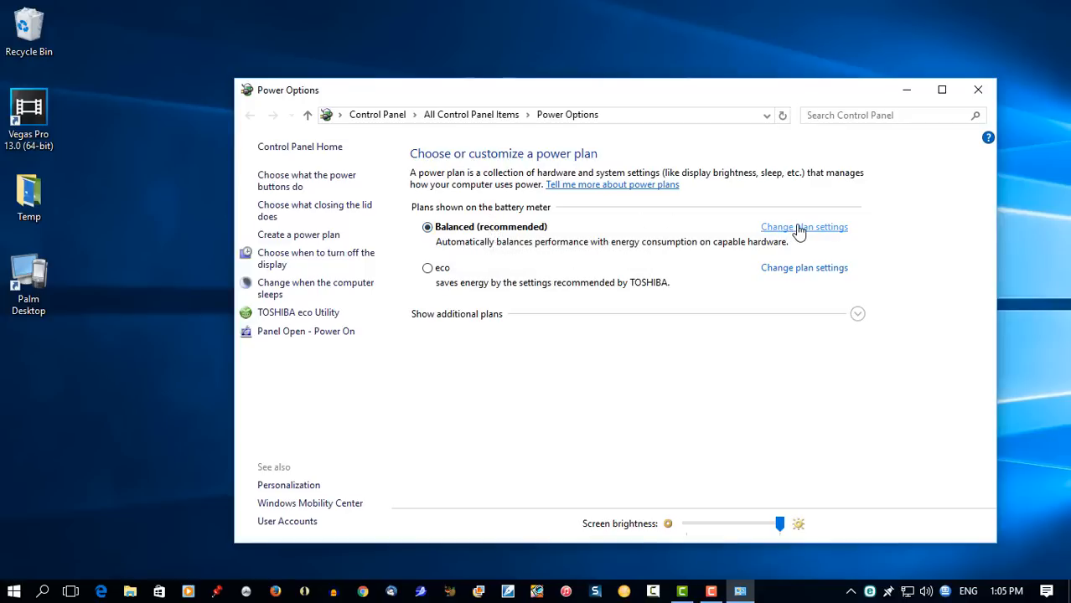
pyautogui.click(804, 226)
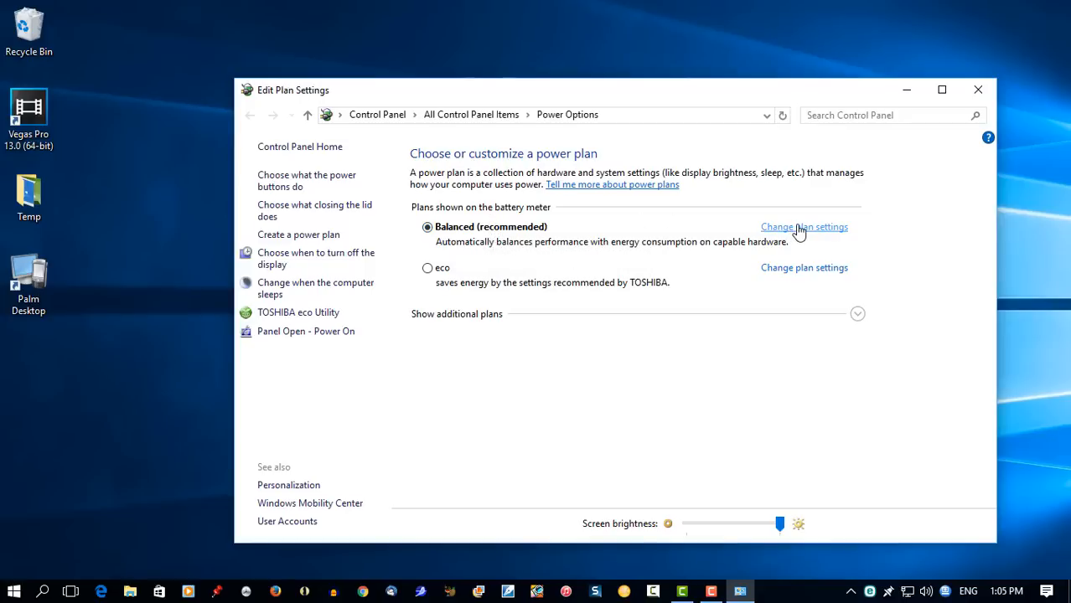
pyautogui.click(803, 226)
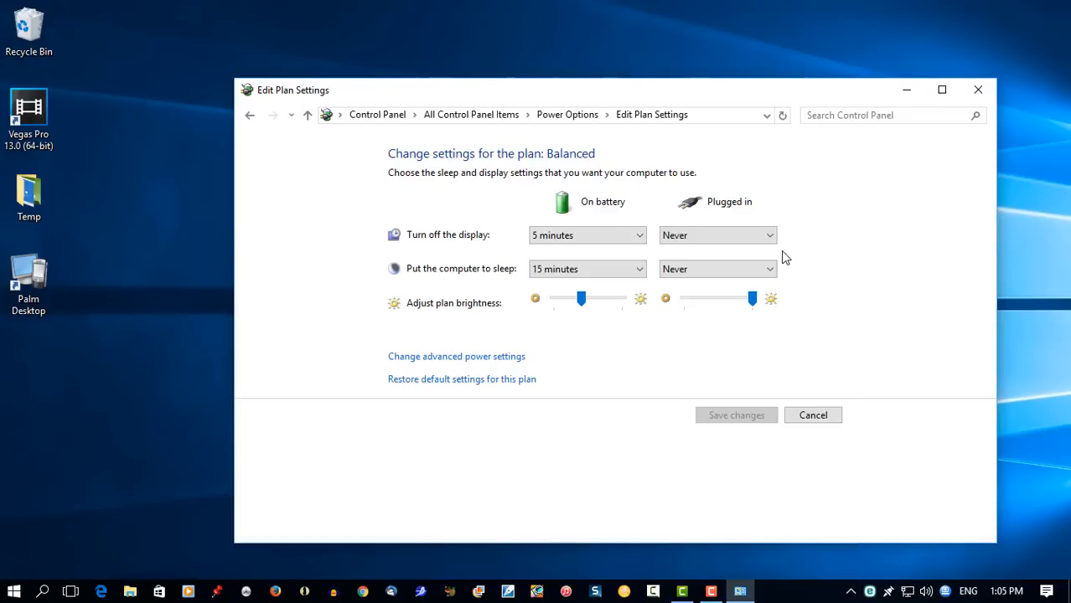
pyautogui.click(717, 268)
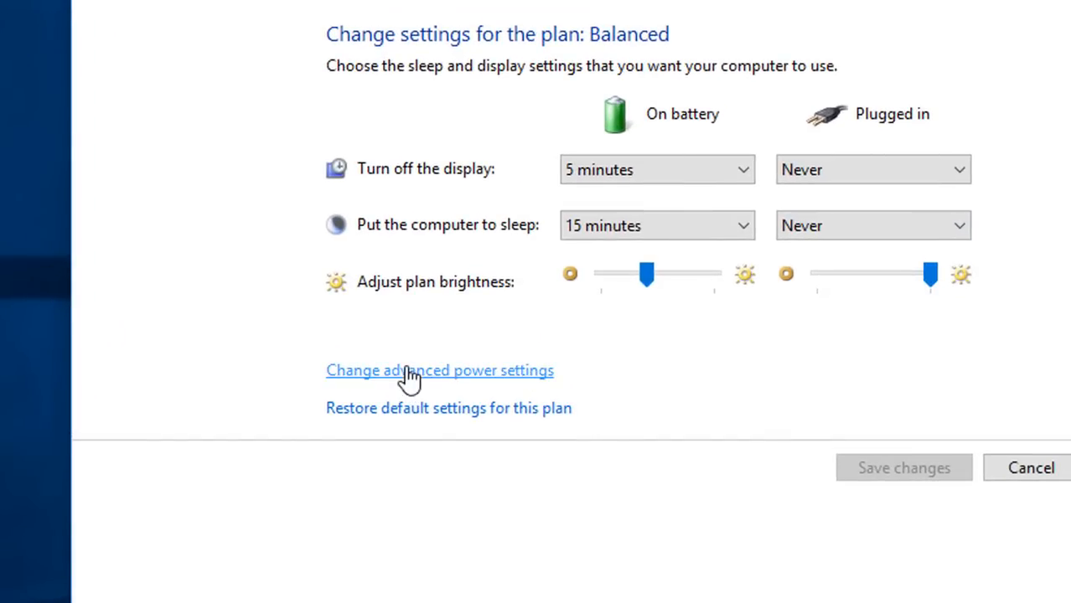
# Open advanced settings and expand Processor power management > Maximum processor state to set plugged-in 30%.
pyautogui.click(440, 371)
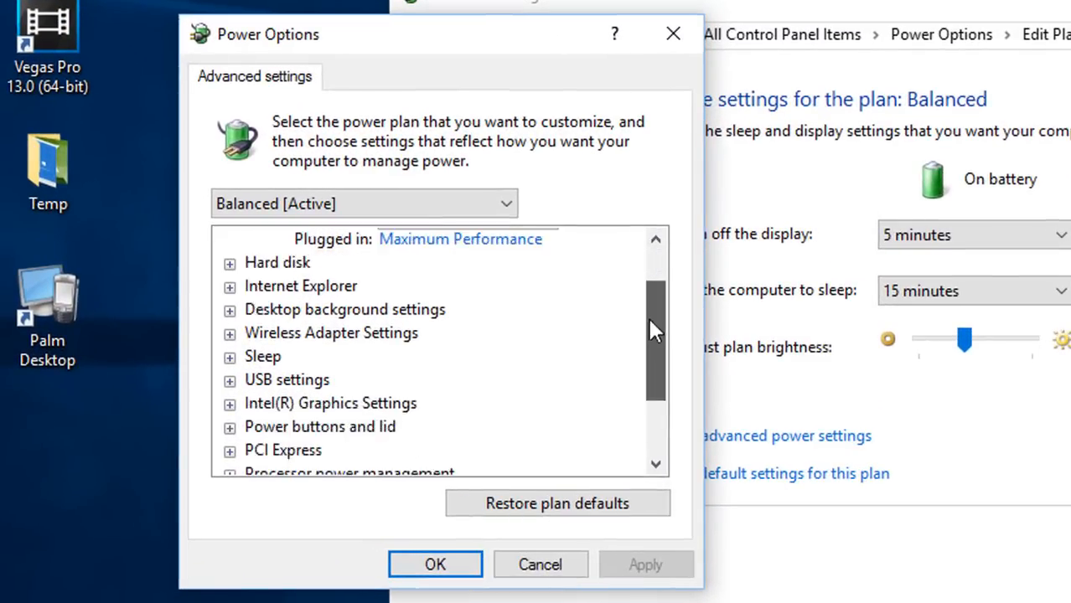
pyautogui.scroll(-3)
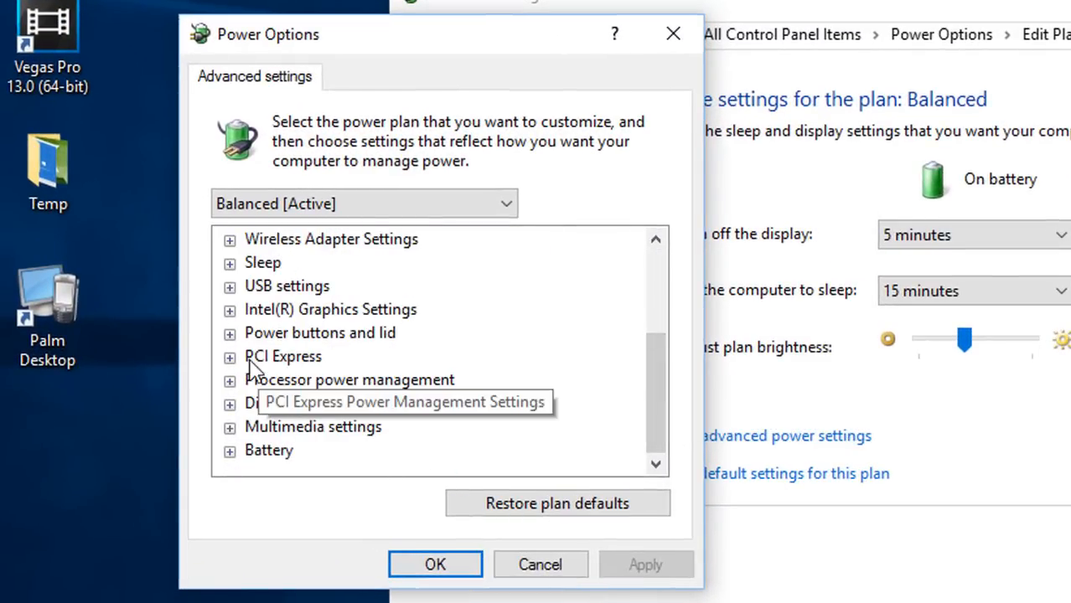
pyautogui.moveTo(385, 406)
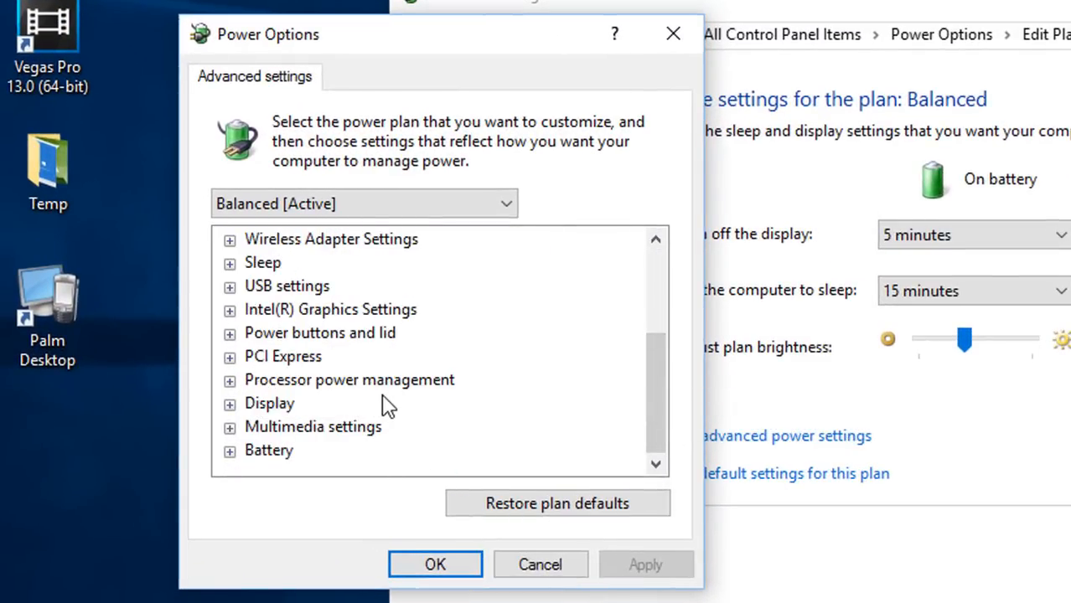
pyautogui.click(229, 380)
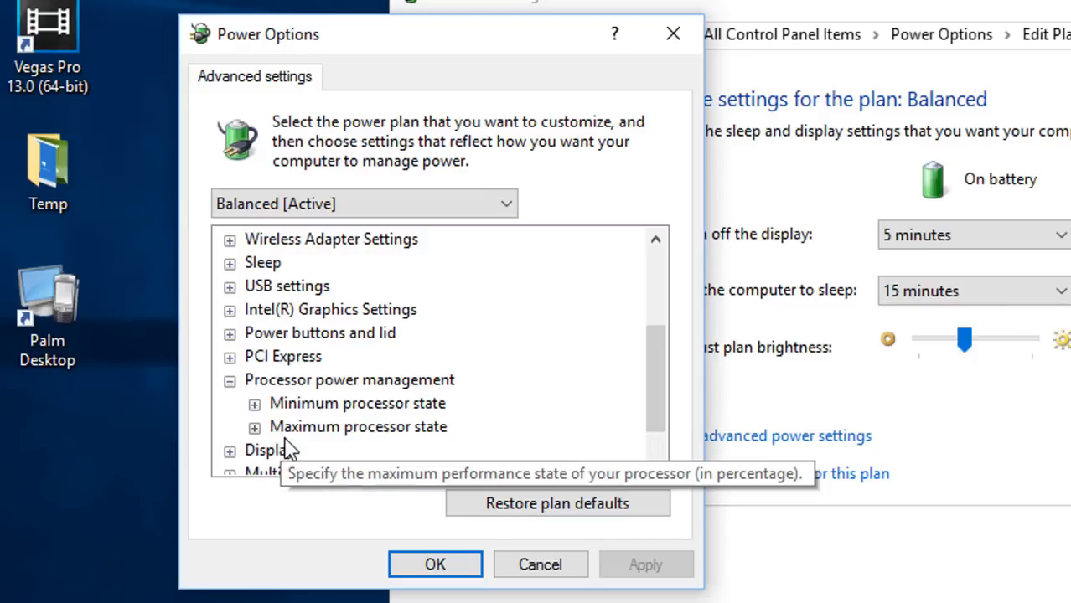
pyautogui.moveTo(382, 445)
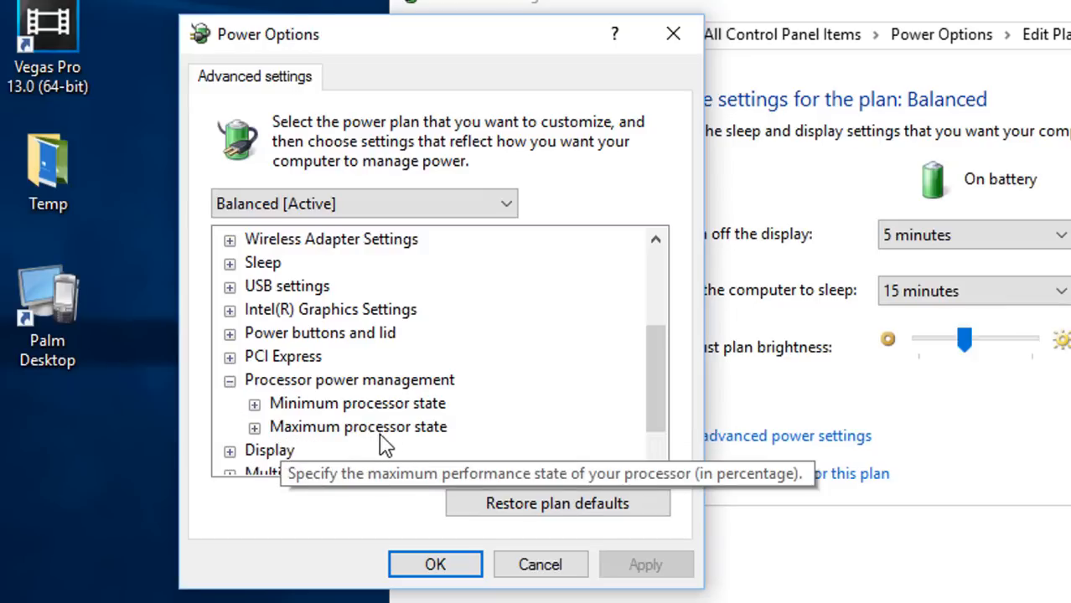
pyautogui.click(254, 428)
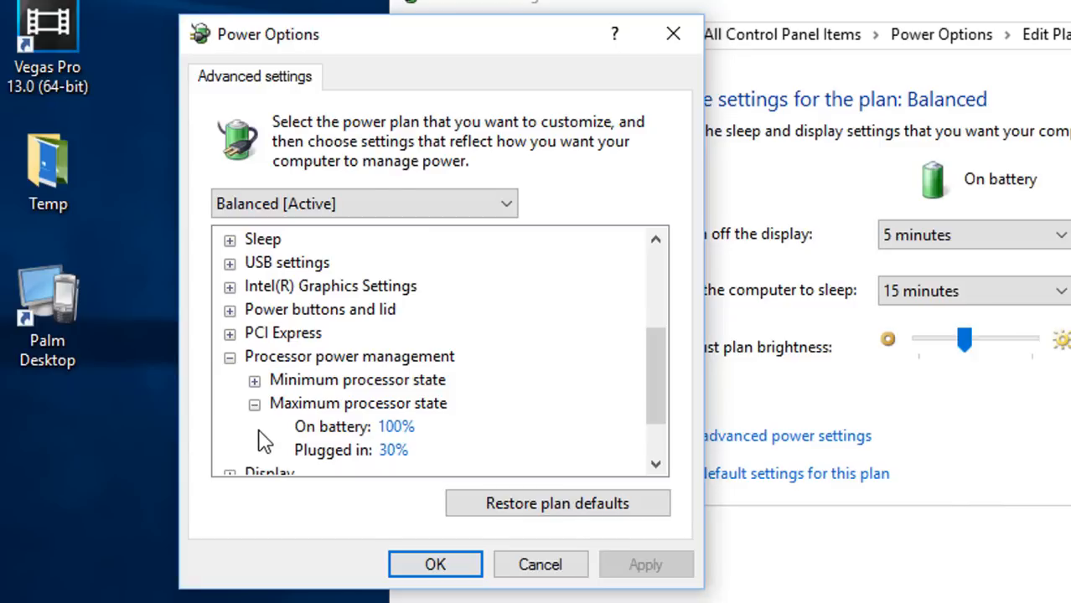
pyautogui.moveTo(336, 457)
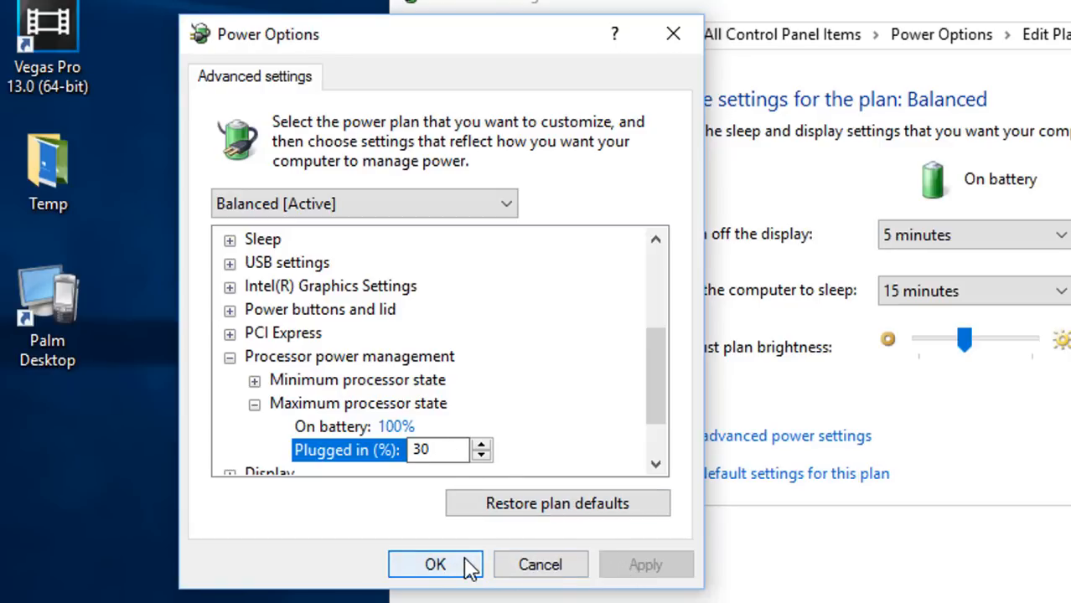
# Apply the 30% limit with OK and reopen Change advanced power settings.
pyautogui.click(435, 564)
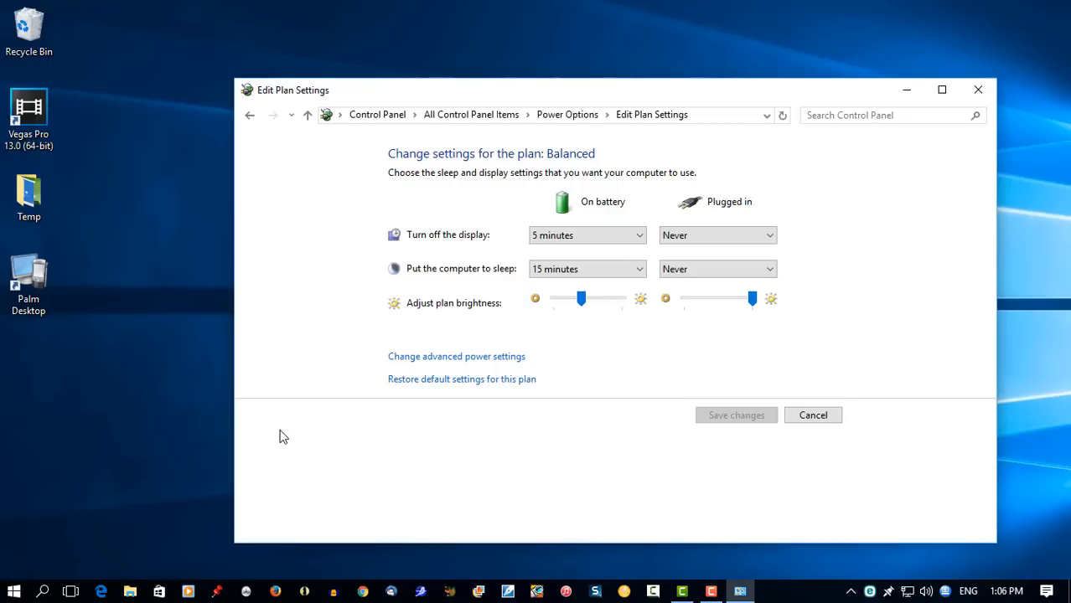
pyautogui.moveTo(311, 427)
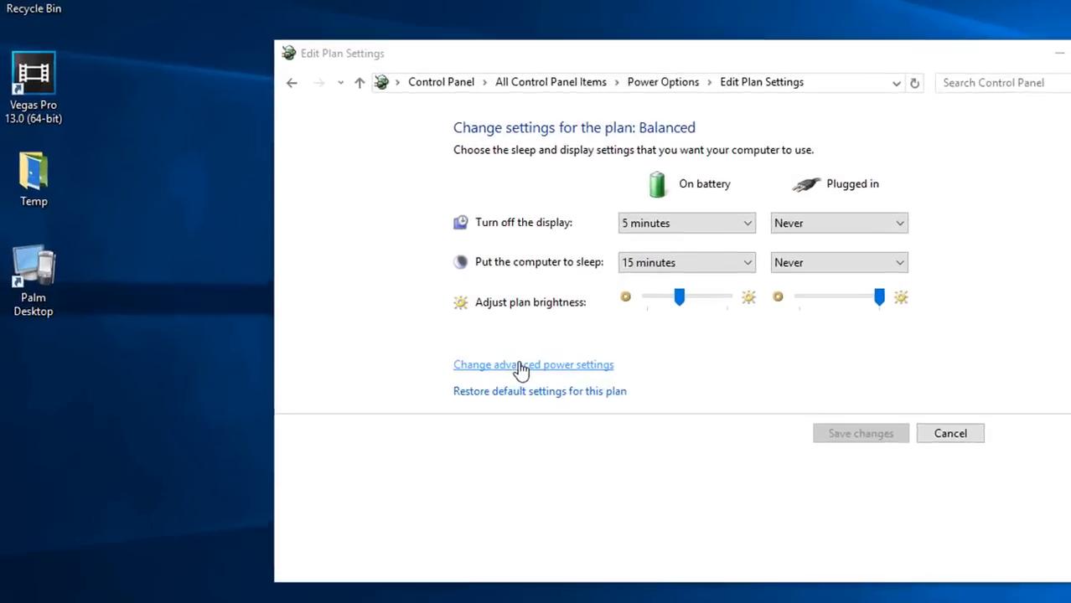
pyautogui.click(534, 365)
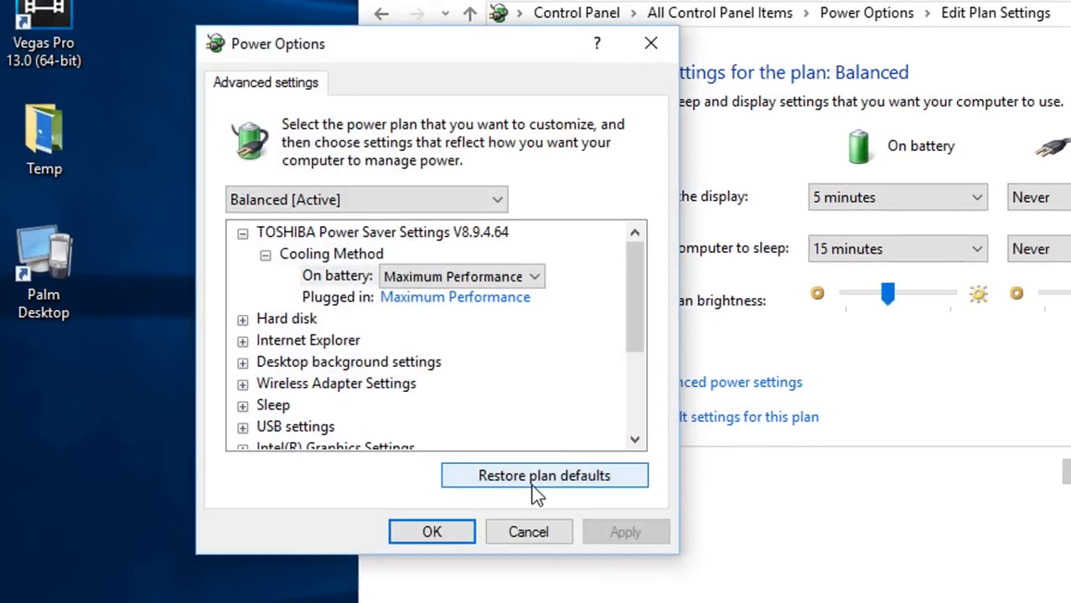